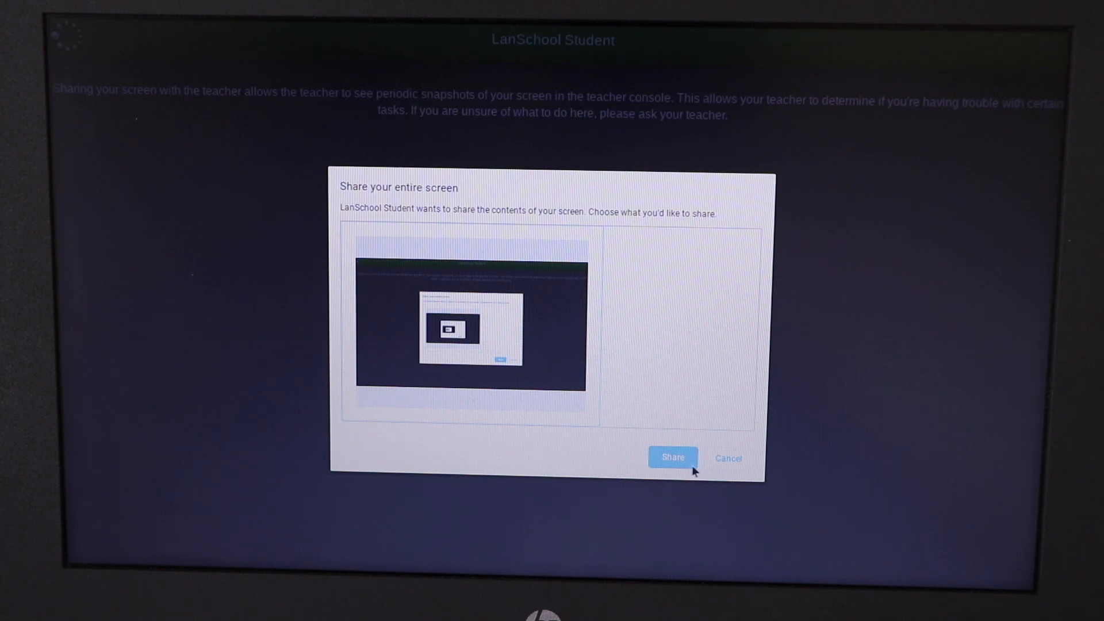
Step: Approve sharing the entire screen with the teacher and dismiss the Restore pages prompt
{"action": "left_click", "coordinate": [672, 457]}
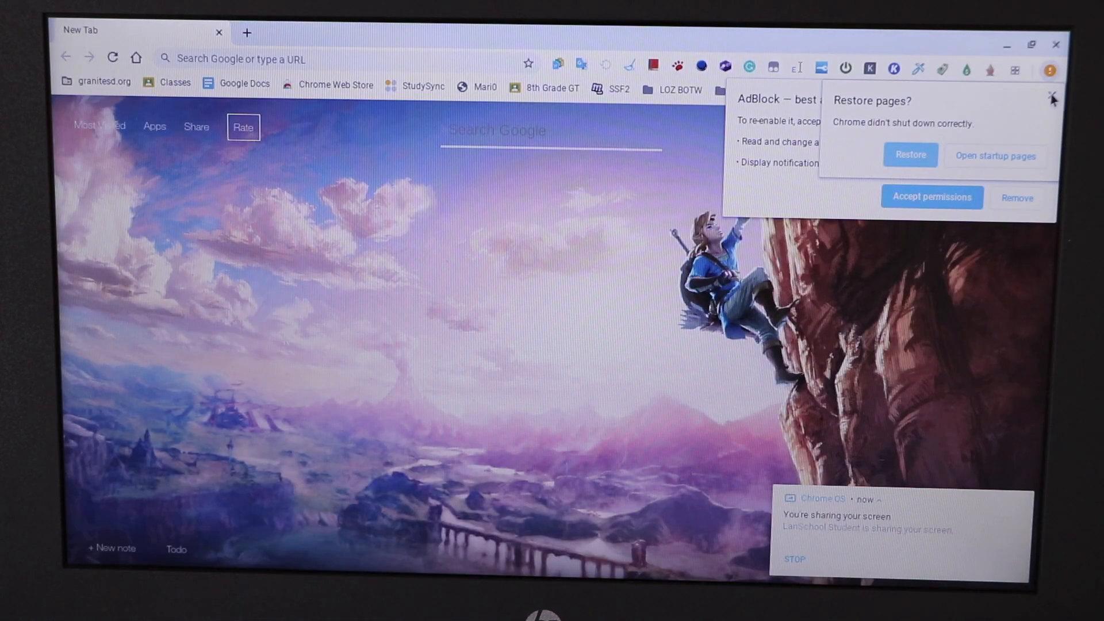
{"action": "left_click", "coordinate": [1052, 99]}
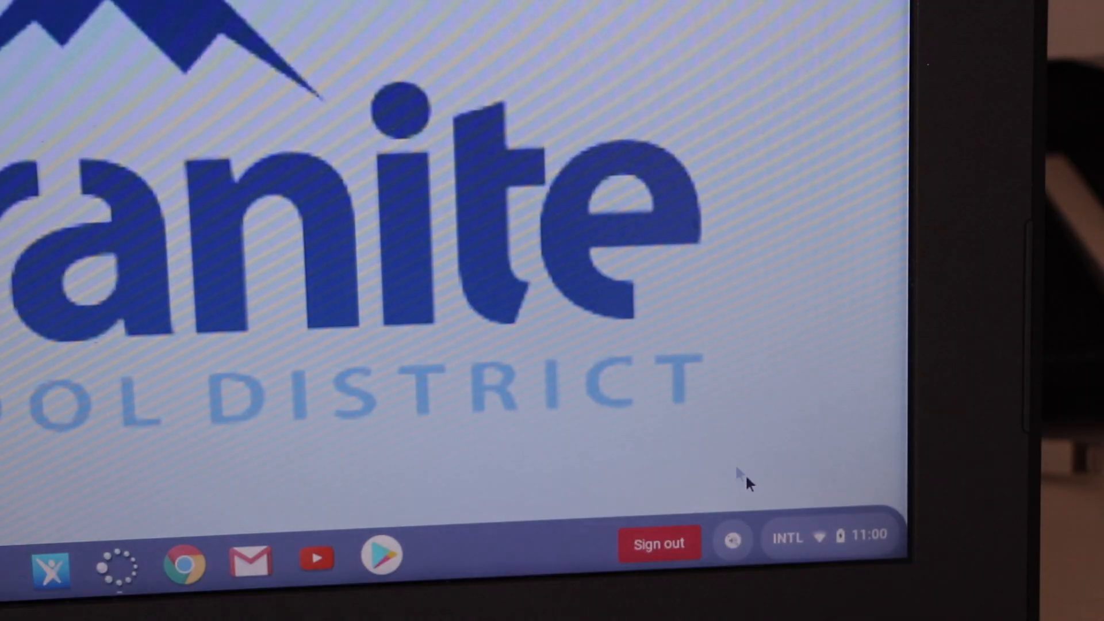
Step: Connect the Chromebook to the home Wi-Fi network from the status panel's network list
{"action": "left_click", "coordinate": [831, 539]}
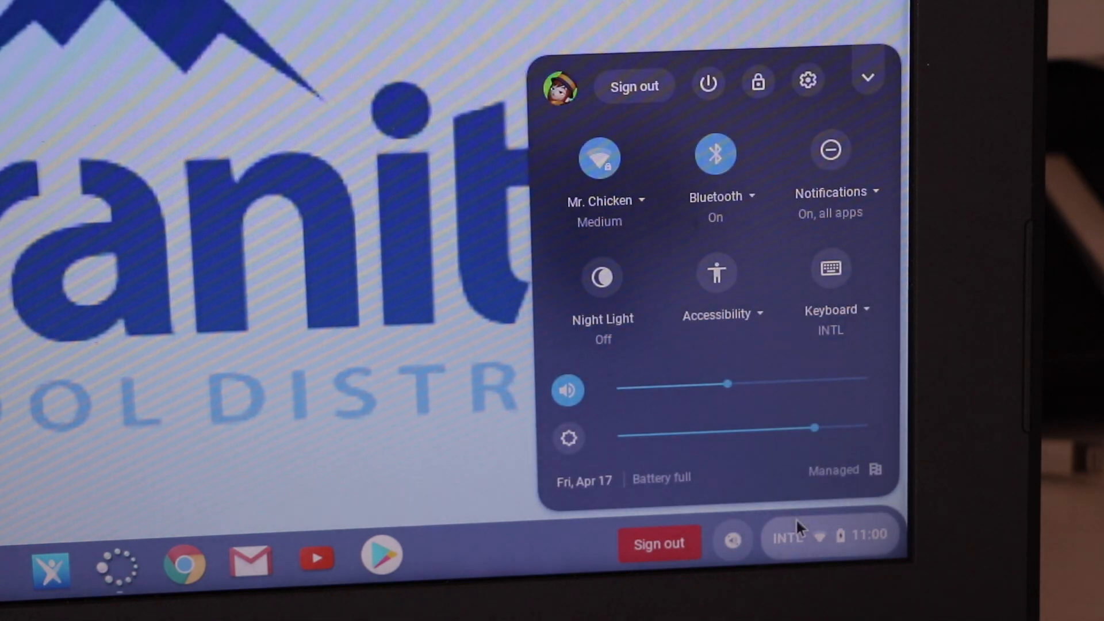
{"action": "left_click", "coordinate": [598, 159]}
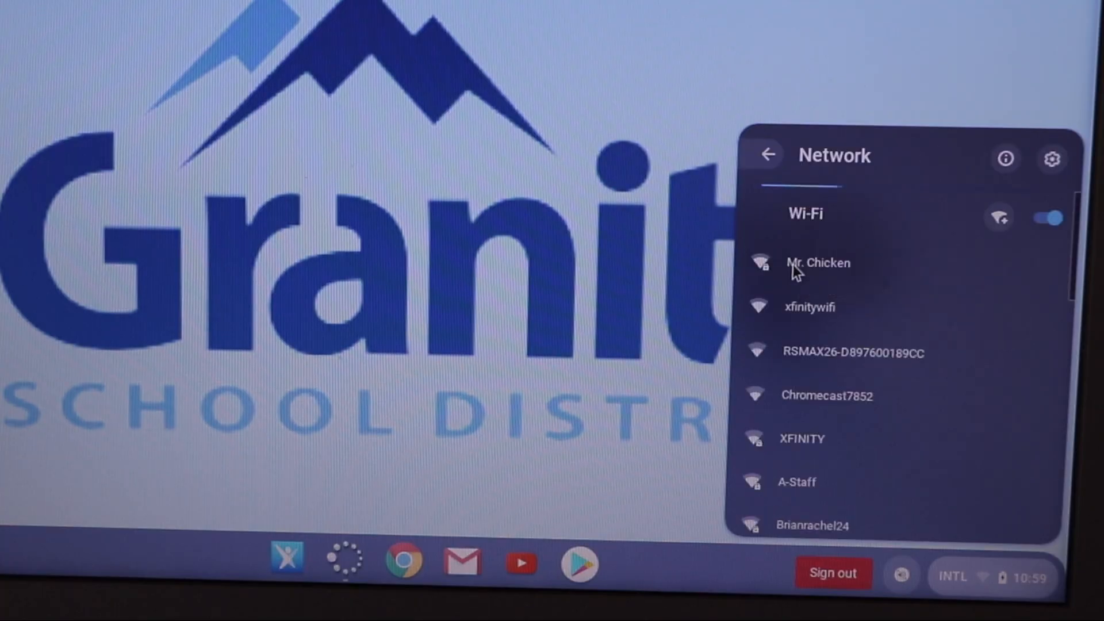
{"action": "left_click", "coordinate": [817, 262]}
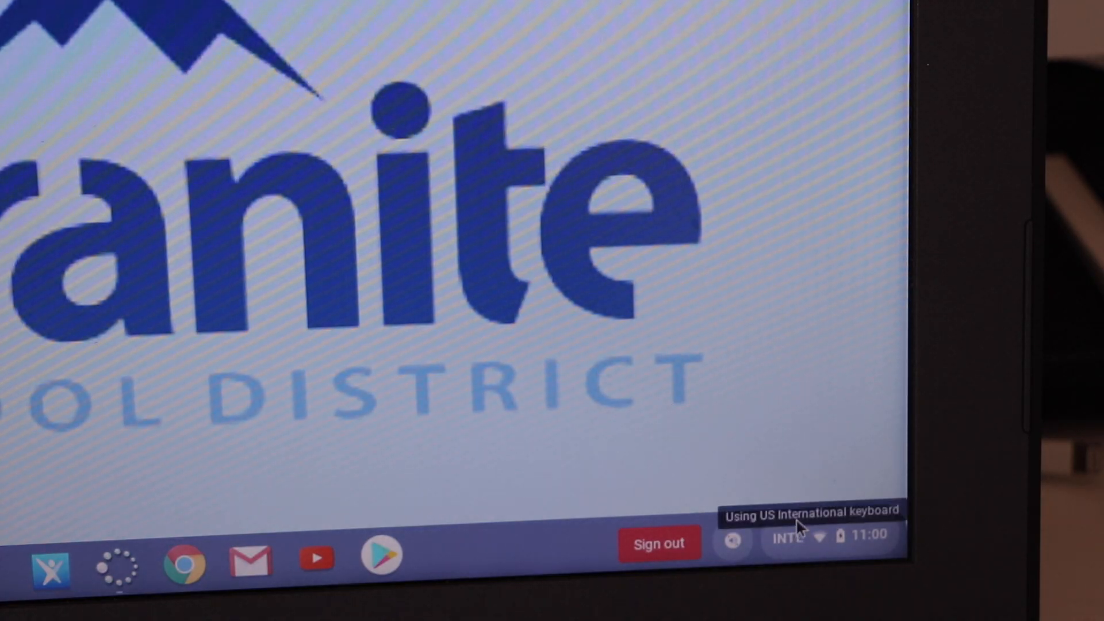
{"action": "left_click", "coordinate": [796, 538]}
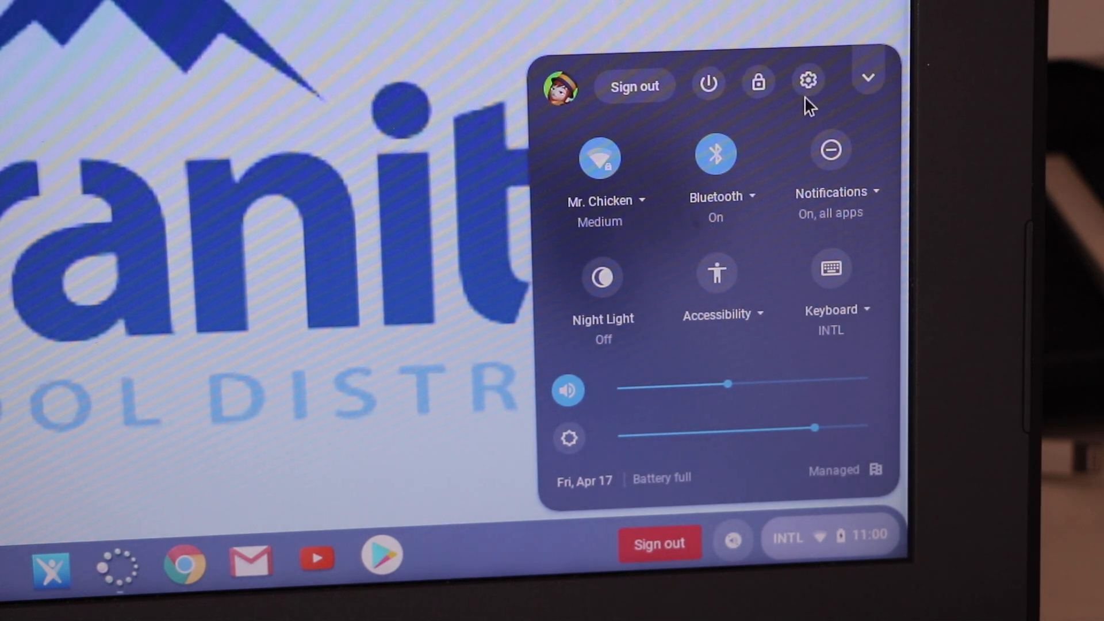
{"action": "mouse_move", "coordinate": [807, 80]}
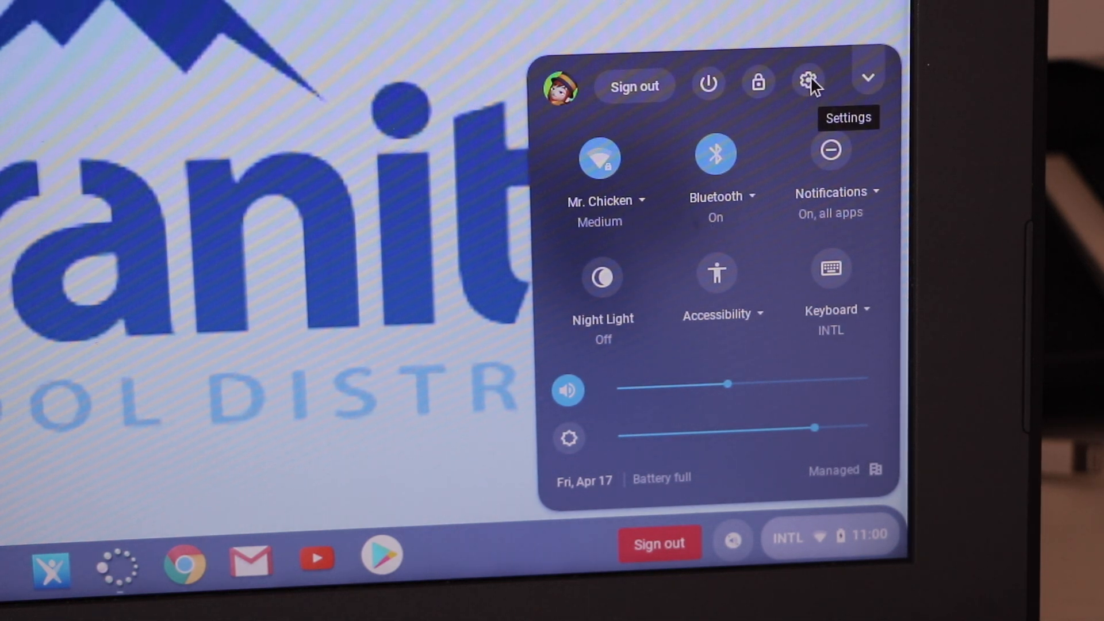
Step: Confirm in About Chrome OS the Chromebook is up to date at 79.0.3945.123, then sign out
{"action": "left_click", "coordinate": [808, 79]}
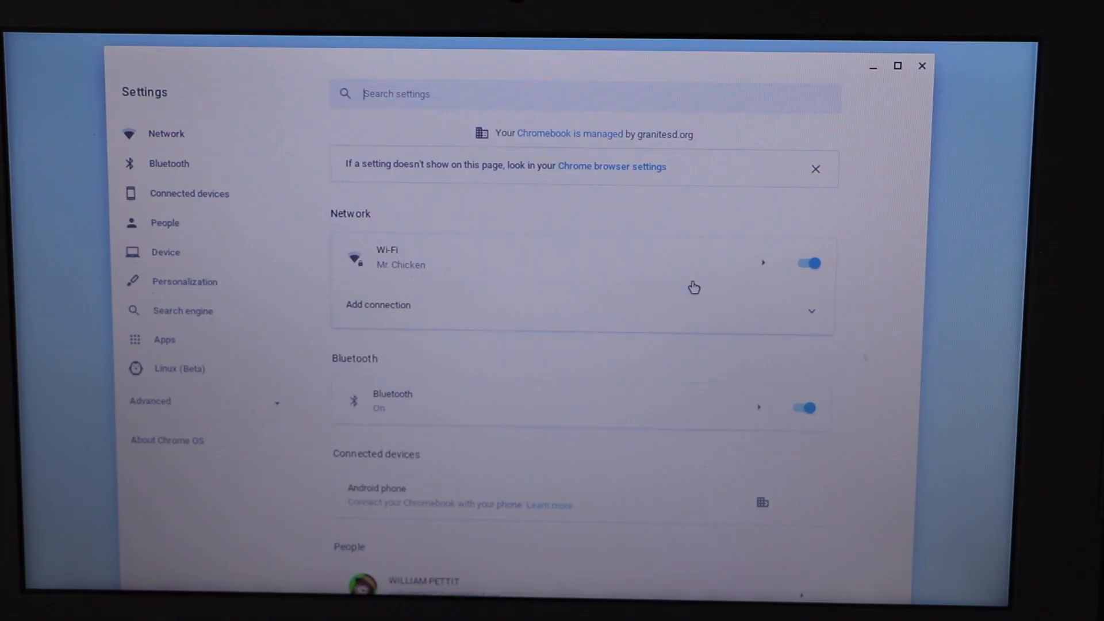
{"action": "mouse_move", "coordinate": [354, 314]}
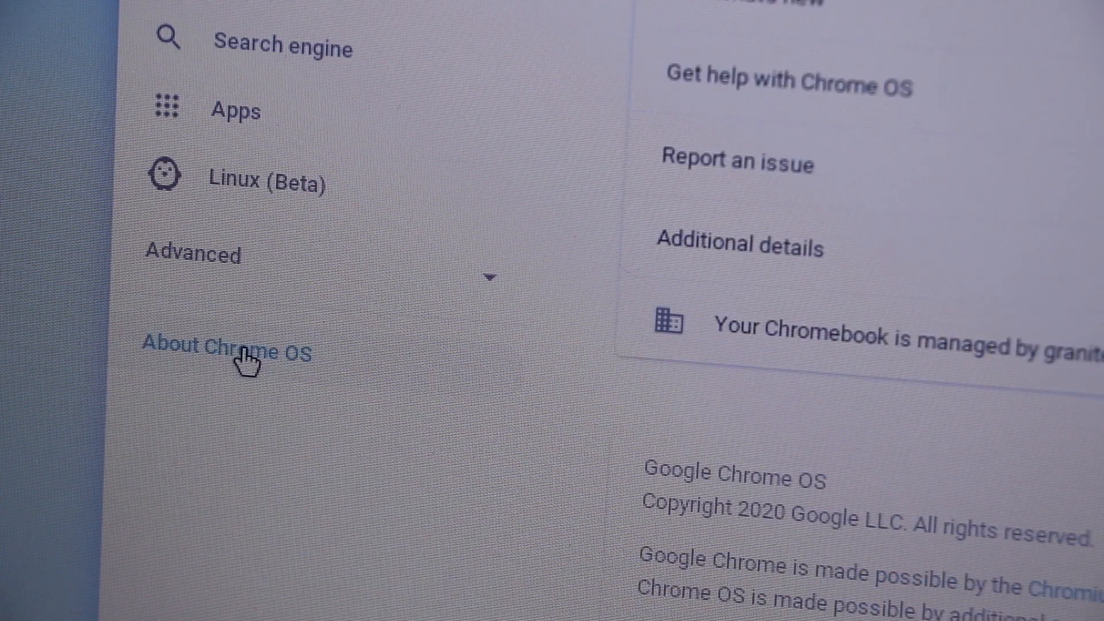
{"action": "left_click", "coordinate": [225, 352]}
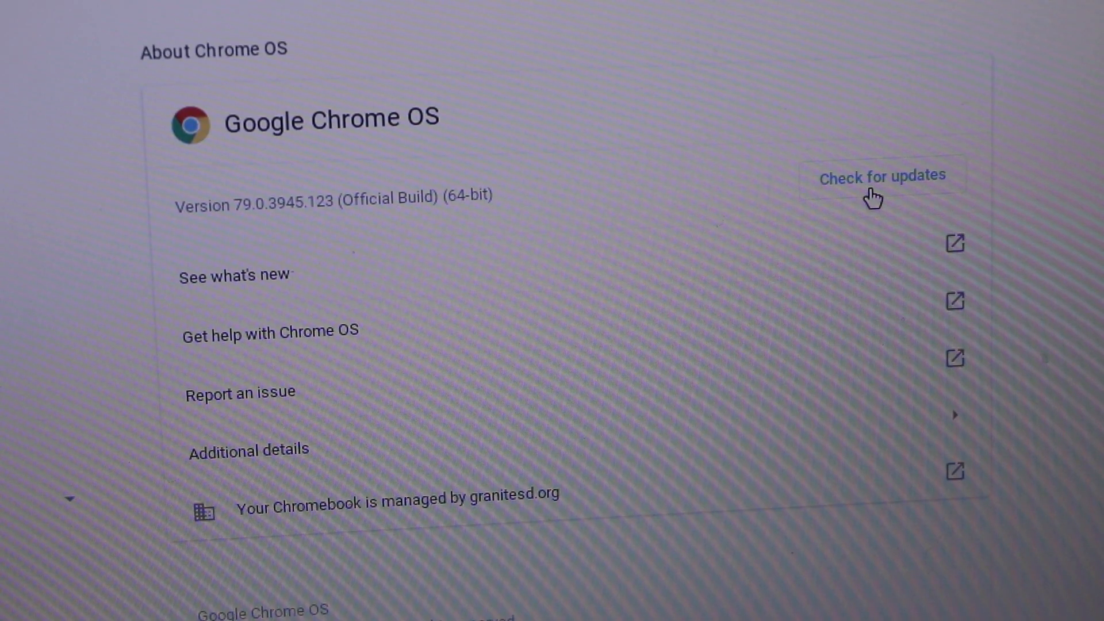
{"action": "left_click", "coordinate": [881, 175]}
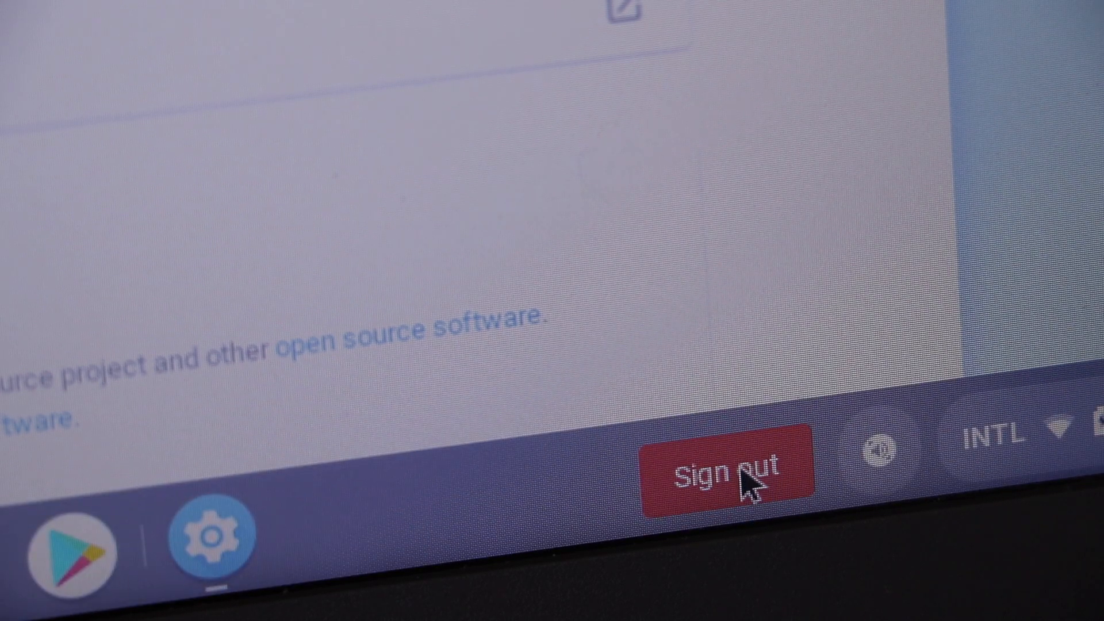
{"action": "left_click", "coordinate": [722, 468]}
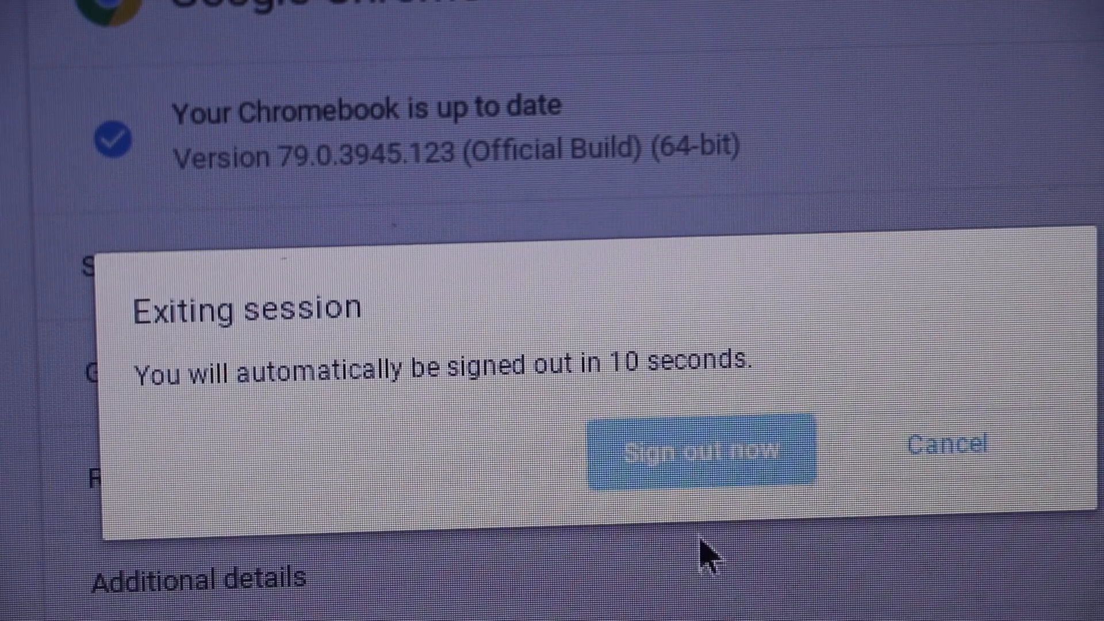